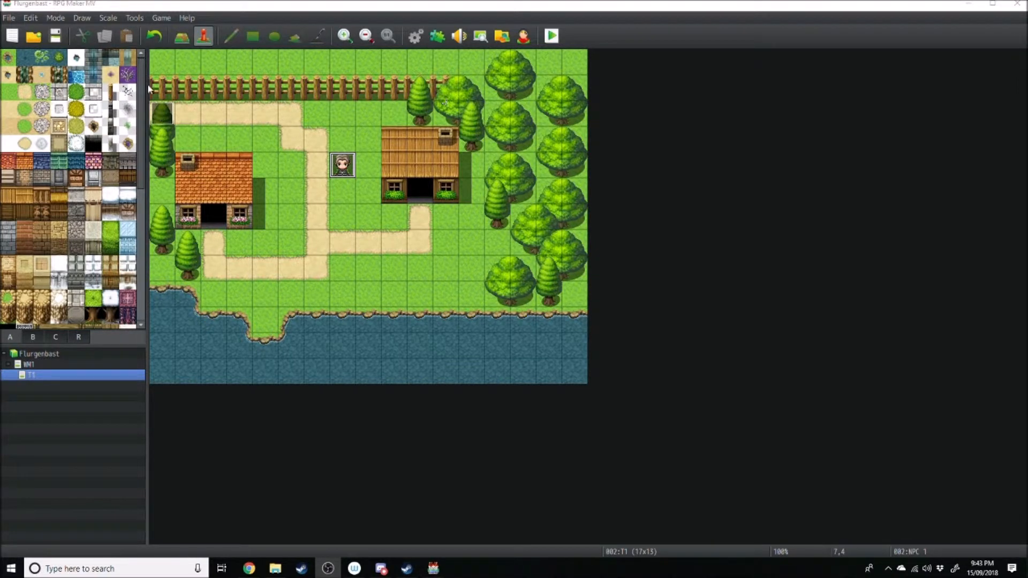
mouse_move(266, 128)
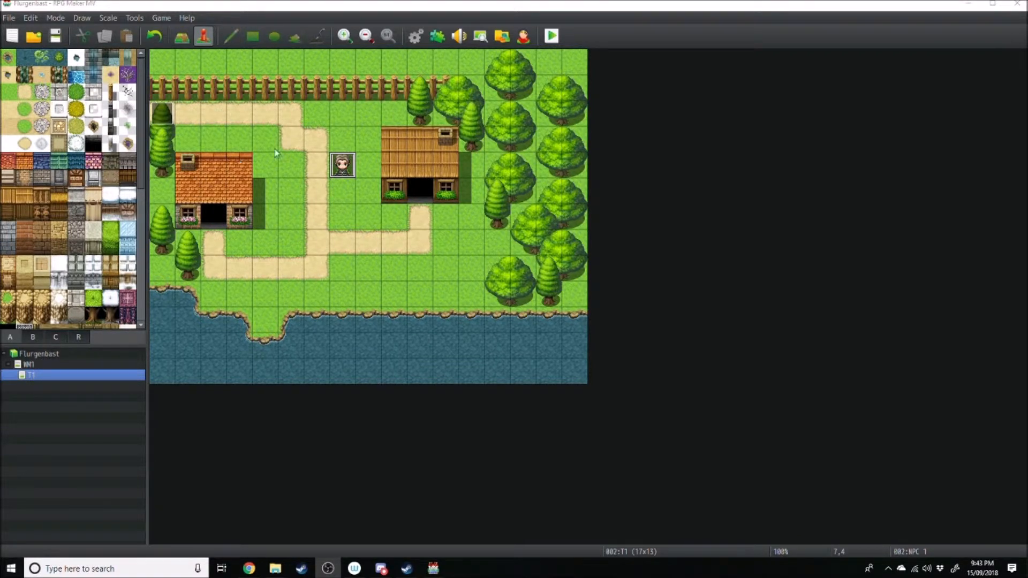
mouse_move(48, 375)
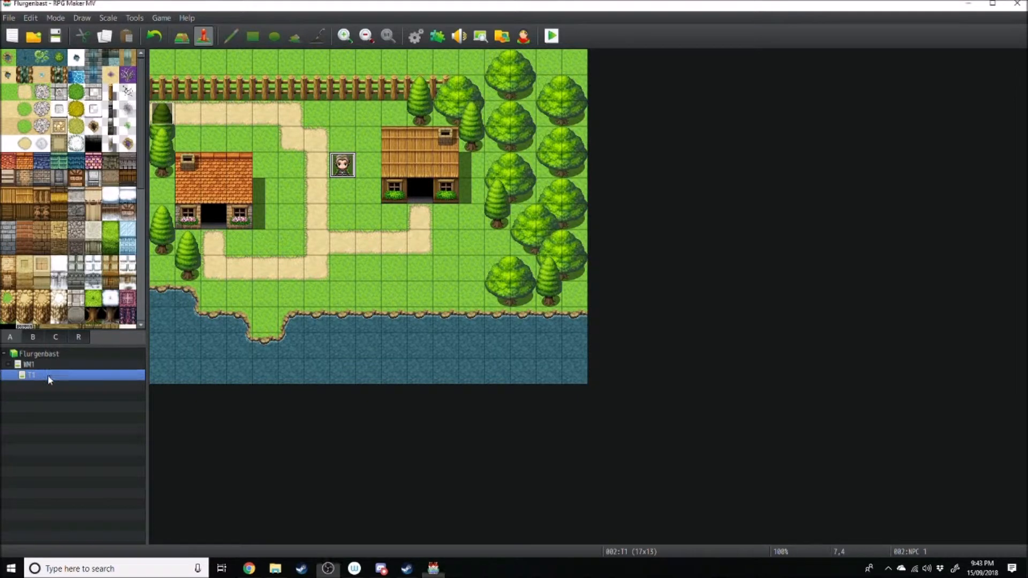
- Create a new map under the town map named H1, display name 'Dudes house', tileset 0003 Inside
double_click(31, 375)
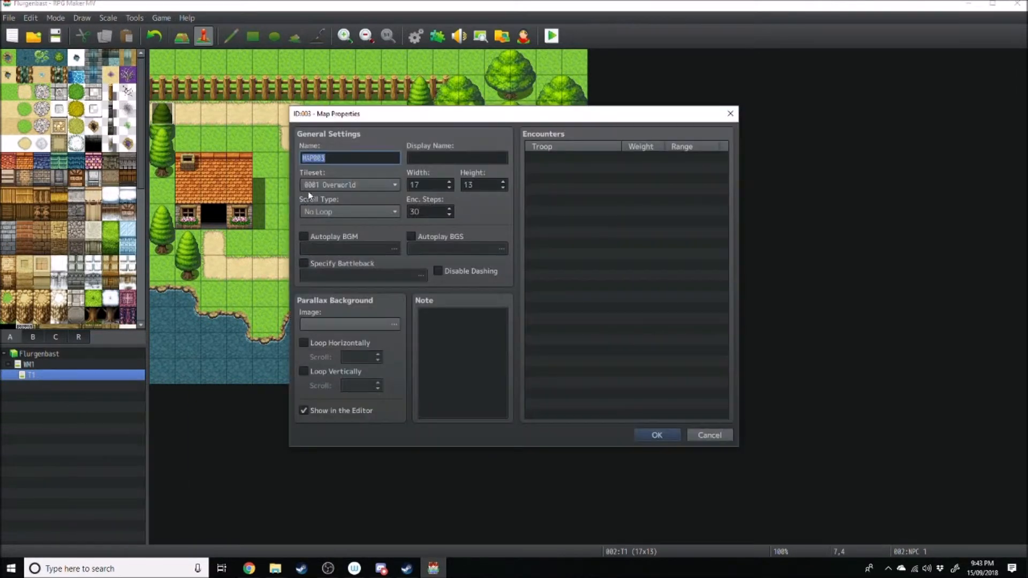
text(H1)
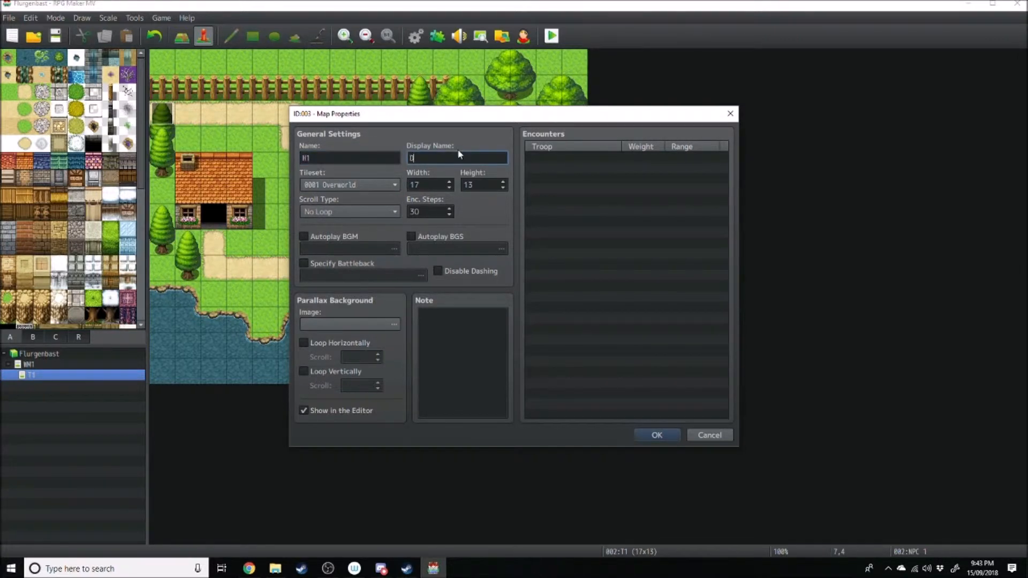
text(Dudes house)
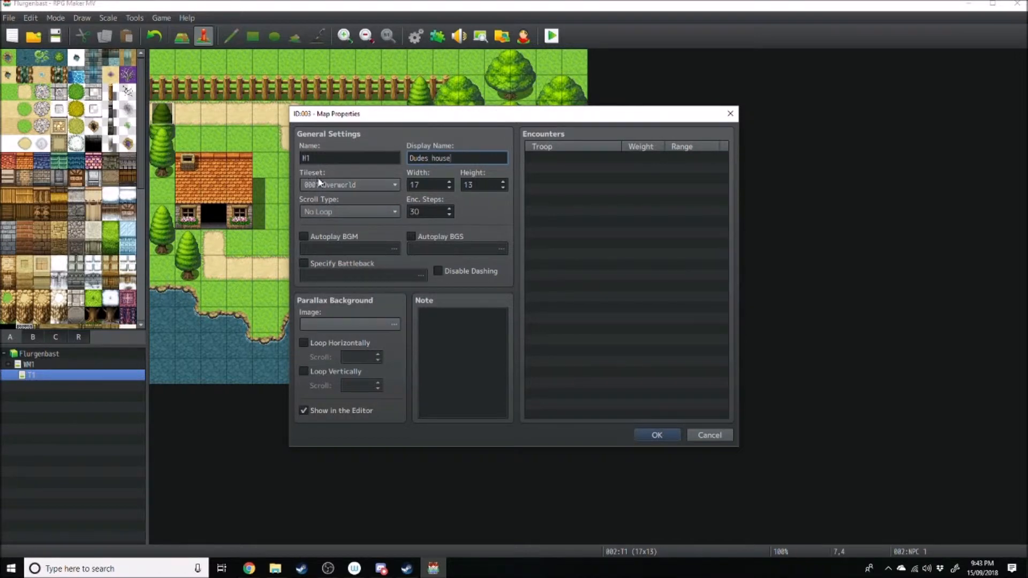
click(350, 184)
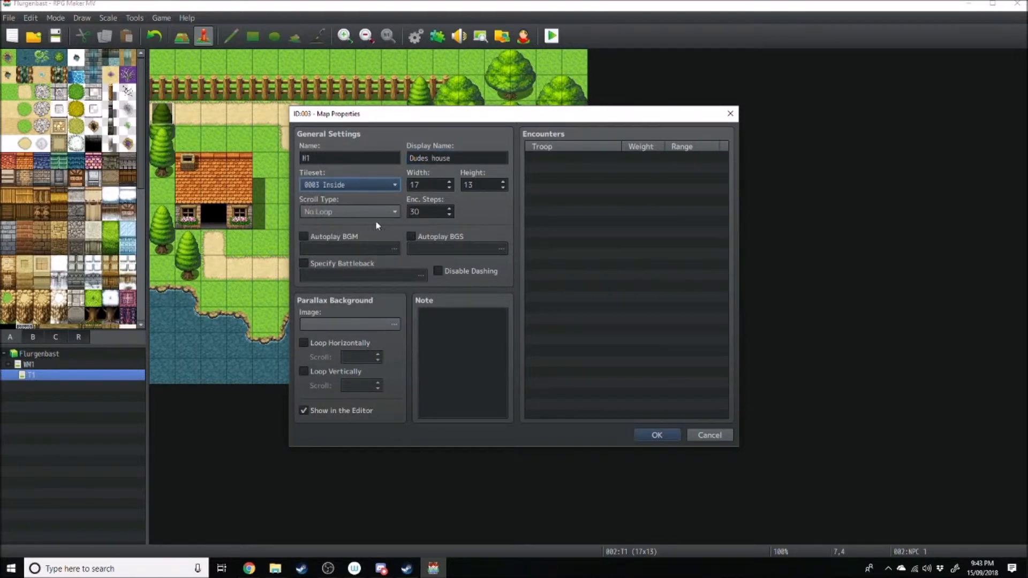
mouse_move(617, 370)
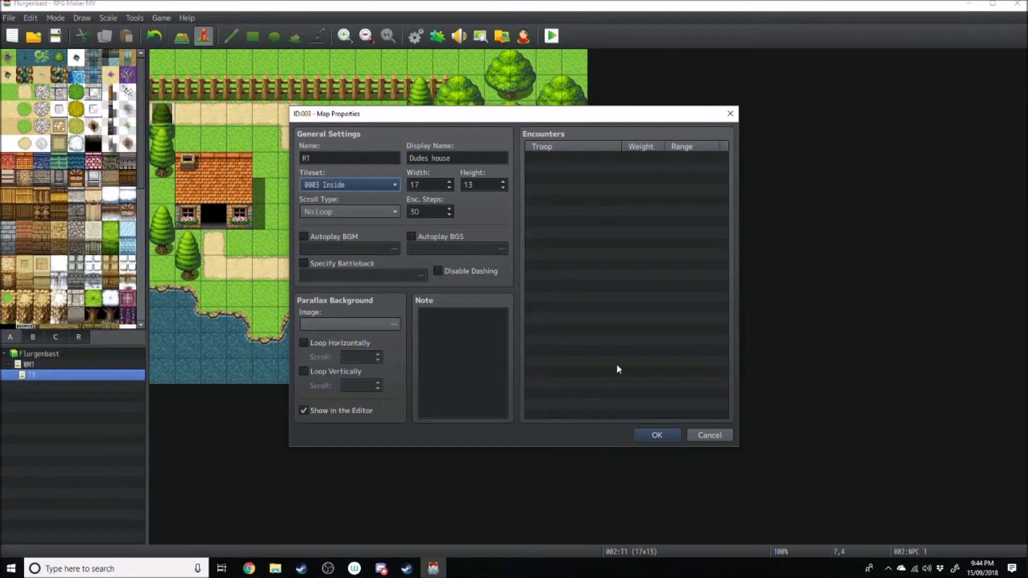
mouse_move(656, 435)
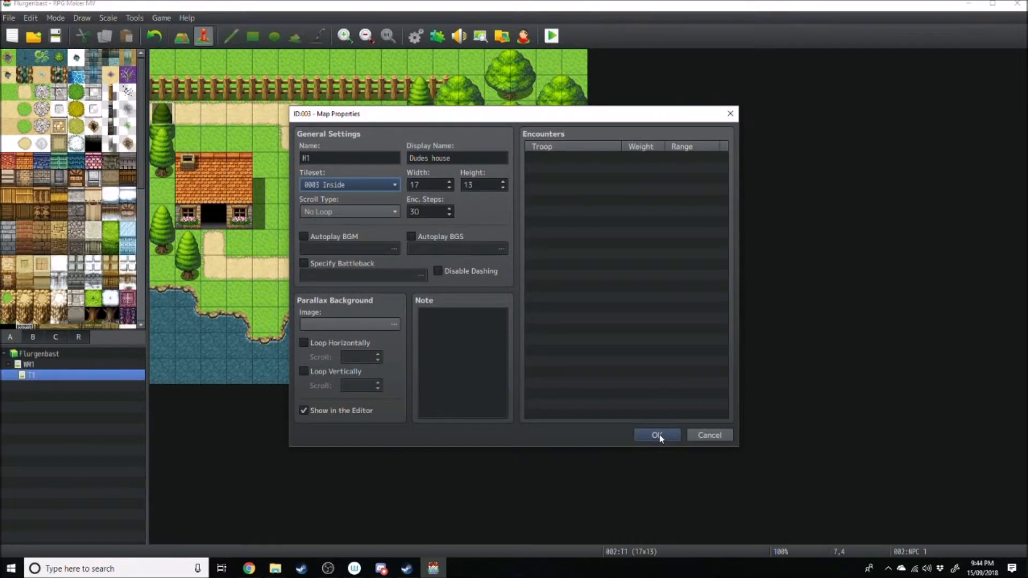
- Confirm the map, paint the wooden floor and surrounding walls, and open a doorway in the bottom wall
click(657, 436)
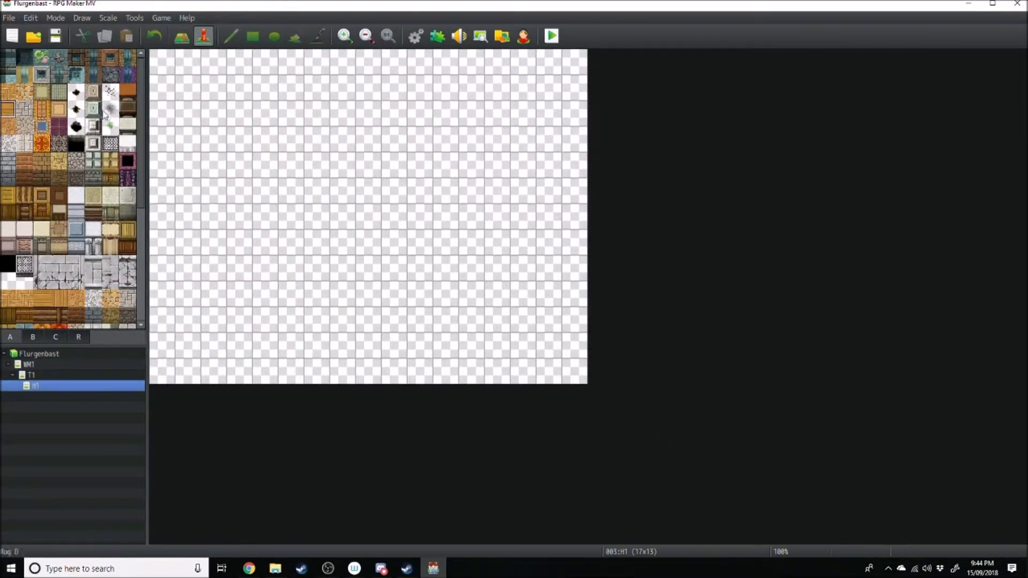
click(251, 36)
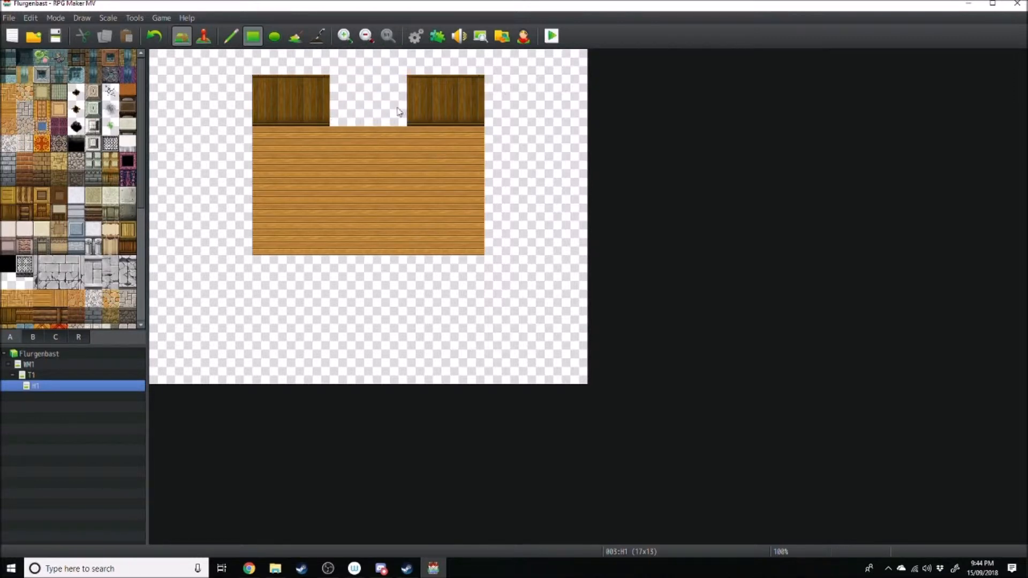
mouse_move(394, 138)
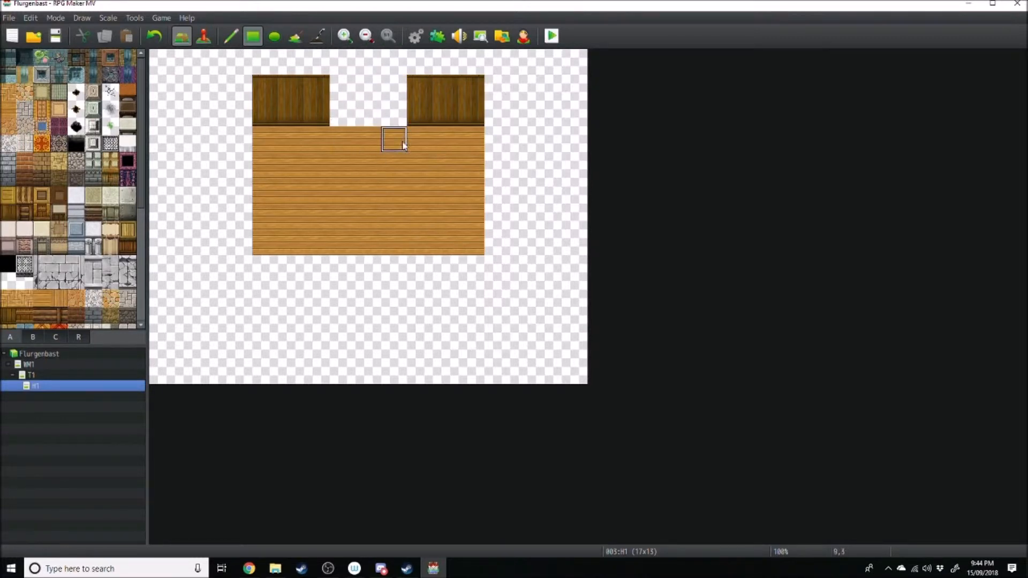
drag(393, 141, 335, 170)
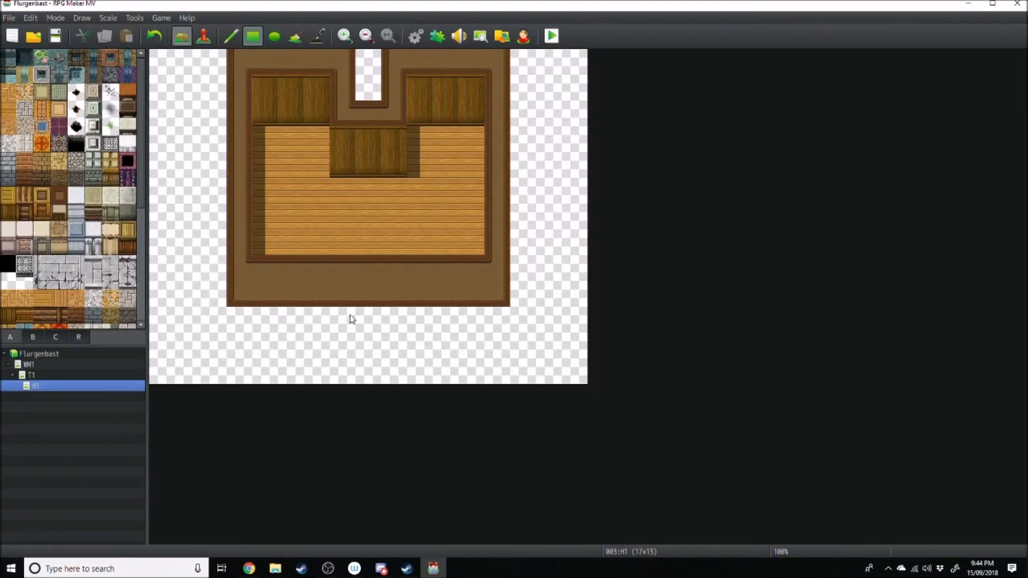
click(496, 293)
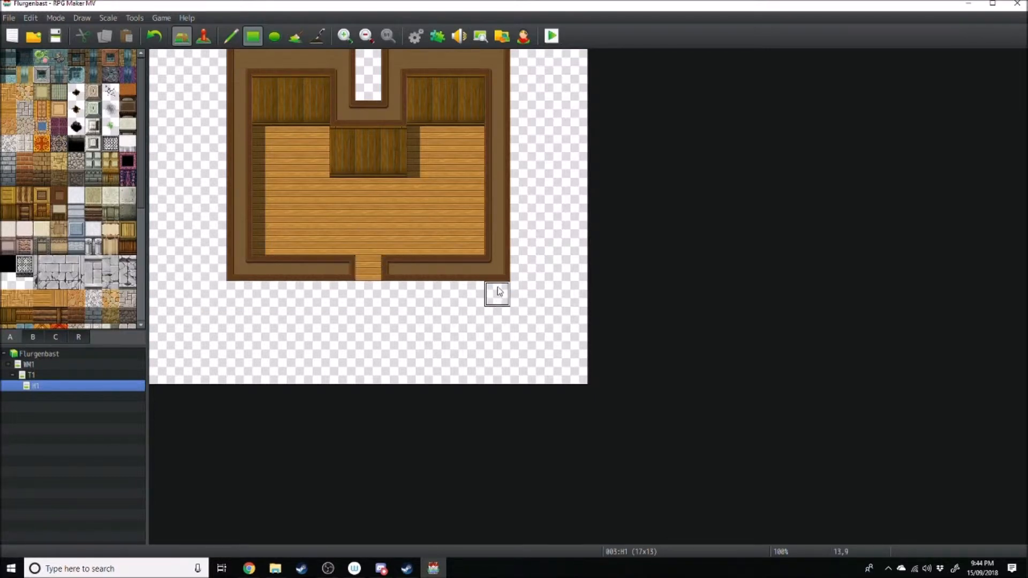
mouse_move(30, 341)
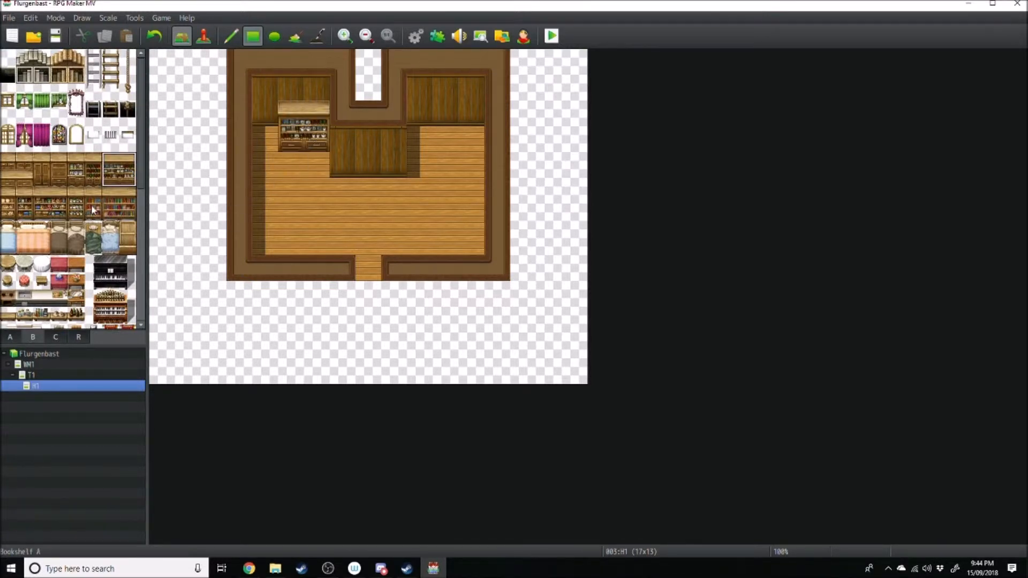
- Place bookshelves on the back wall, a stool by the round table and a chair in the alcove, then return to T1
click(243, 229)
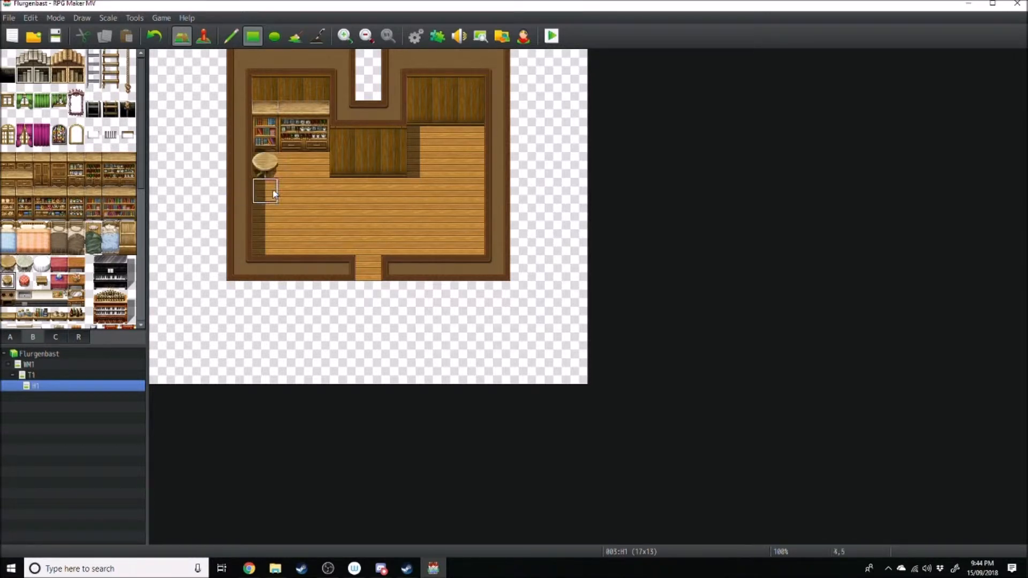
click(266, 191)
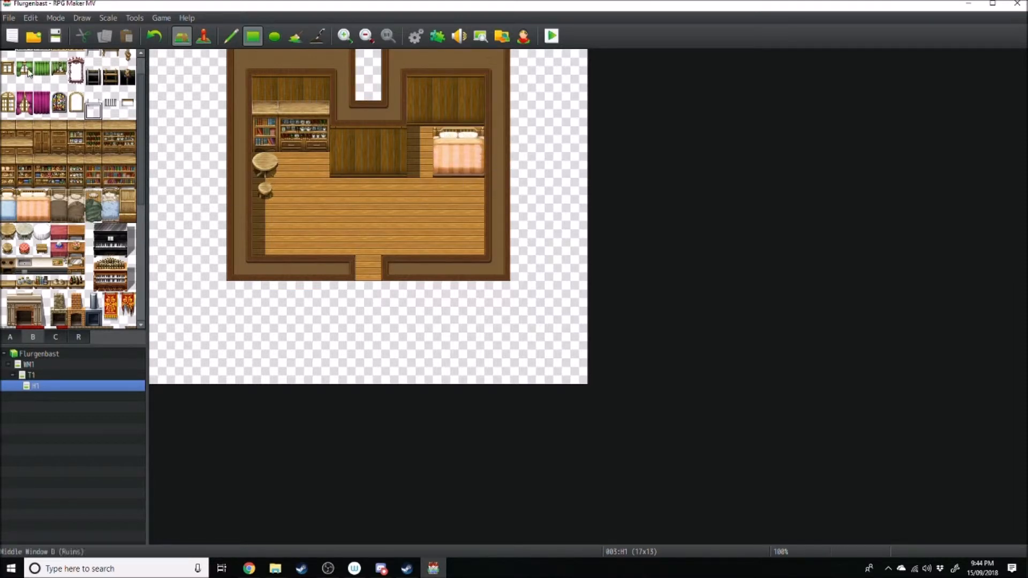
click(367, 154)
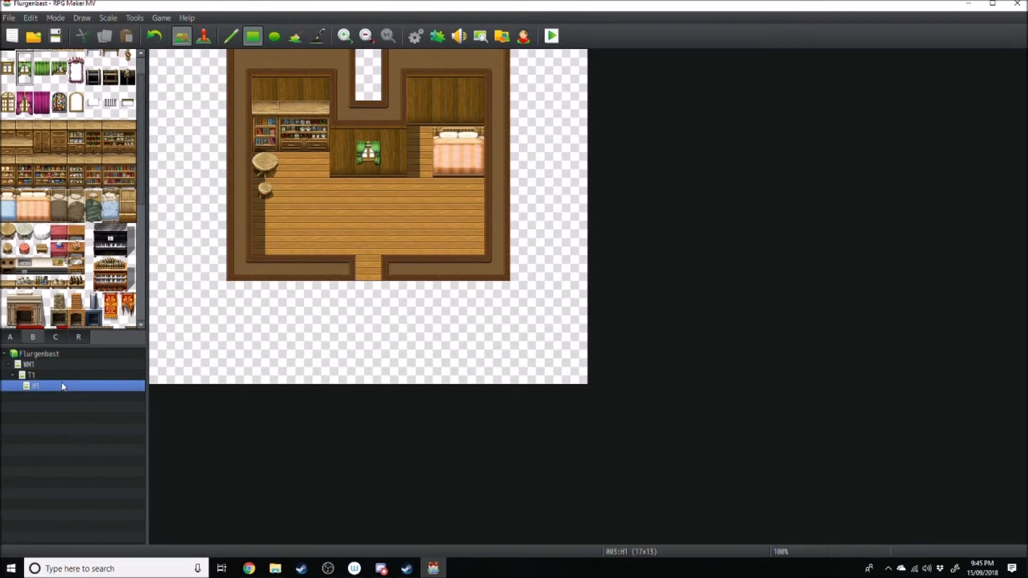
click(31, 375)
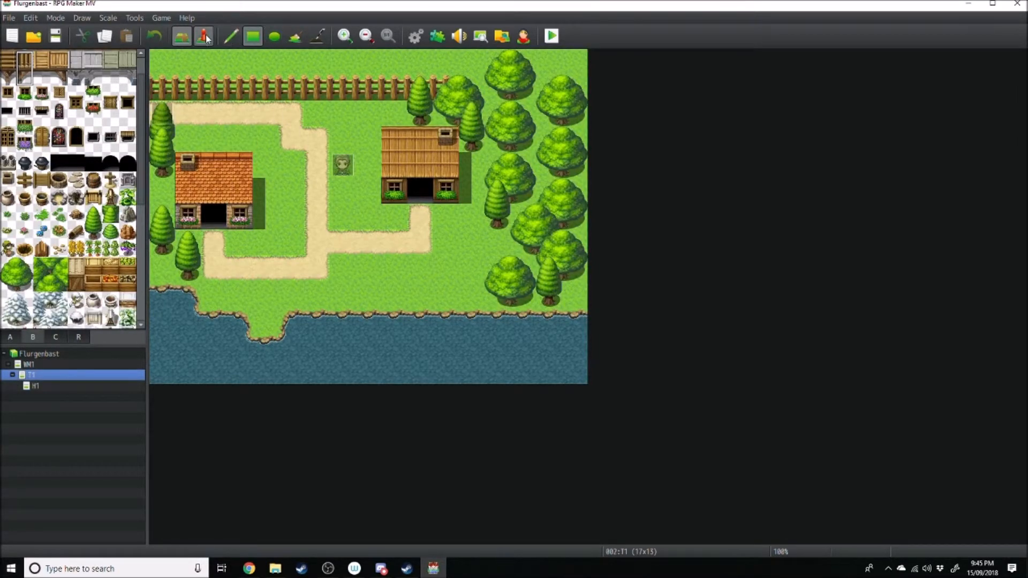
- Switch to event mode and select the wooden house's doorway tile on the town map
click(203, 36)
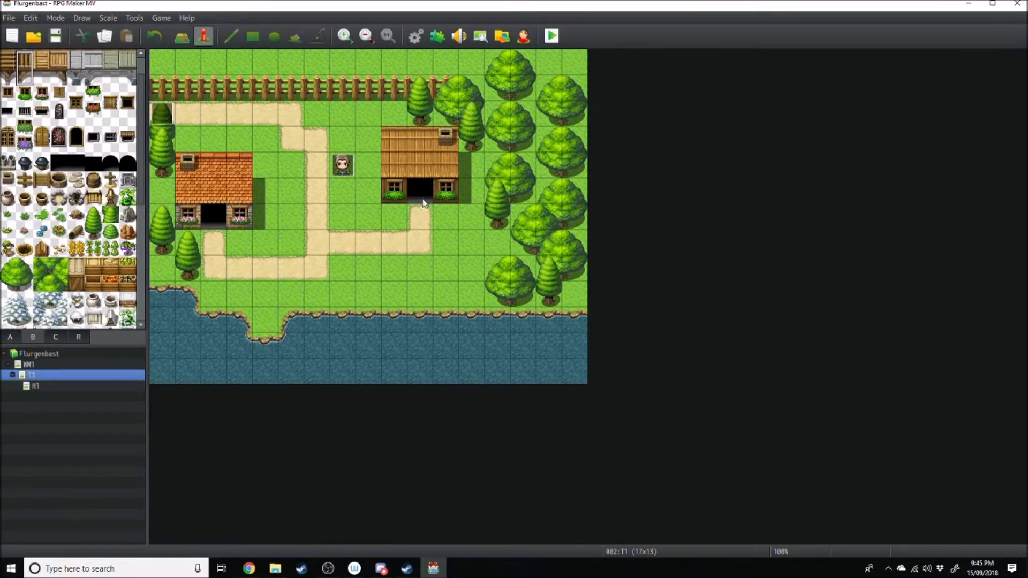
click(420, 191)
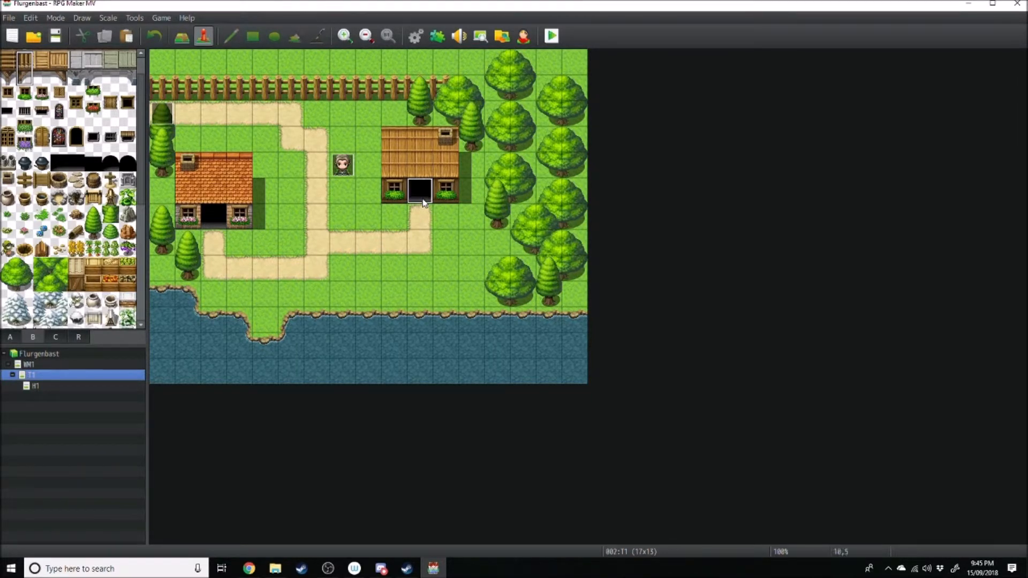
right_click(419, 200)
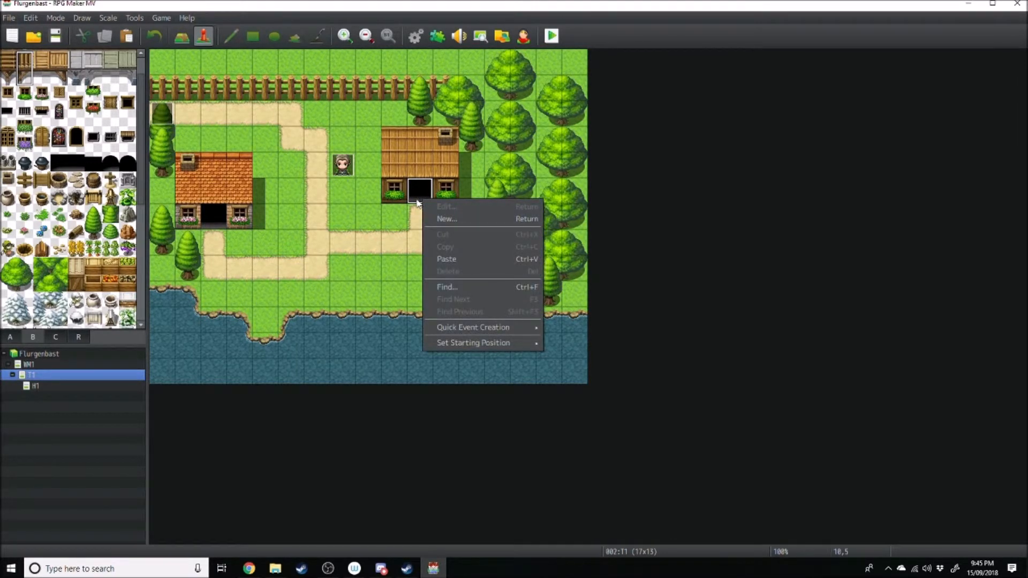
mouse_move(472, 328)
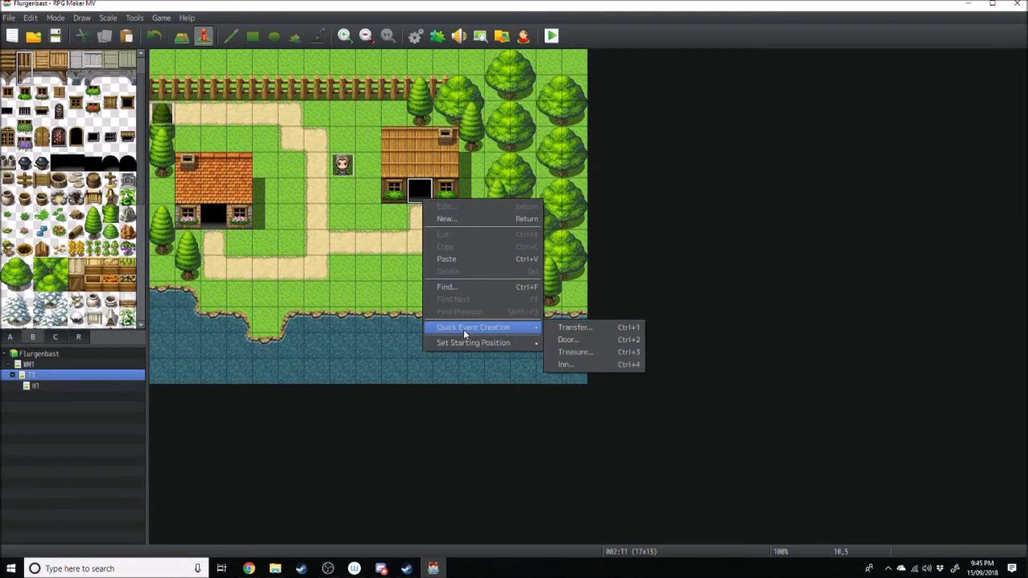
mouse_move(576, 327)
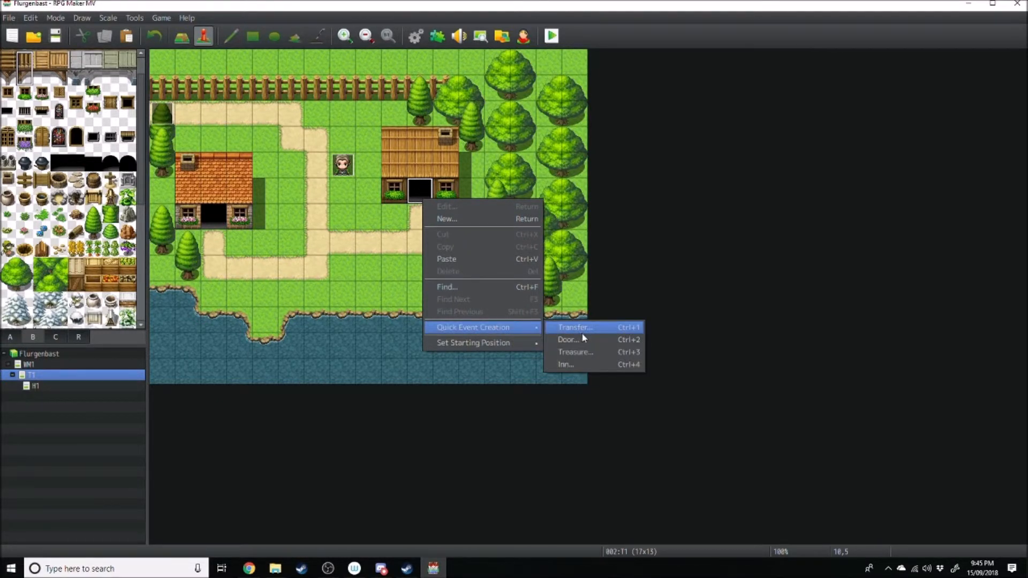
- Create a quick Door event there with its destination set inside the H1 interior
click(568, 340)
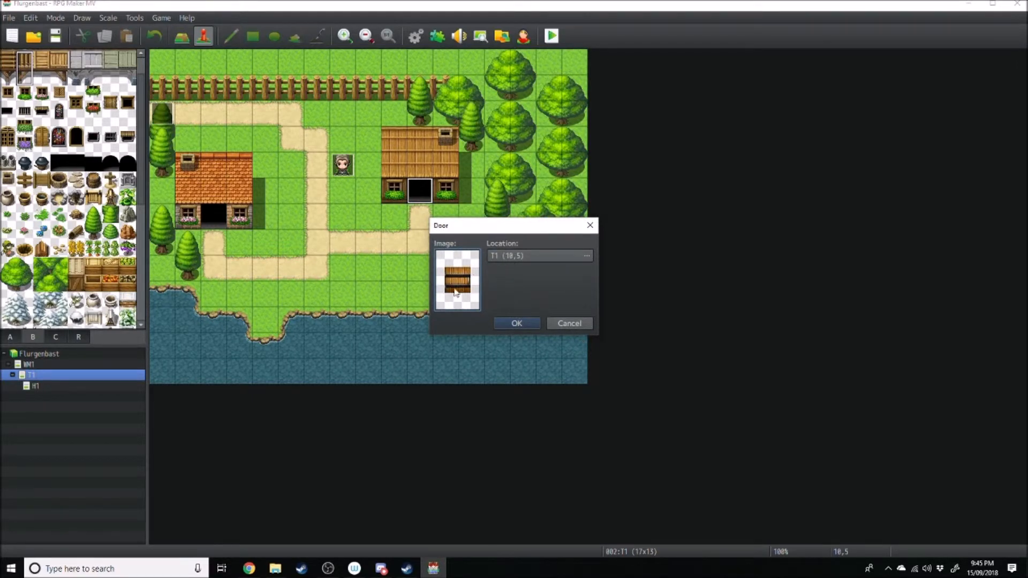
click(585, 255)
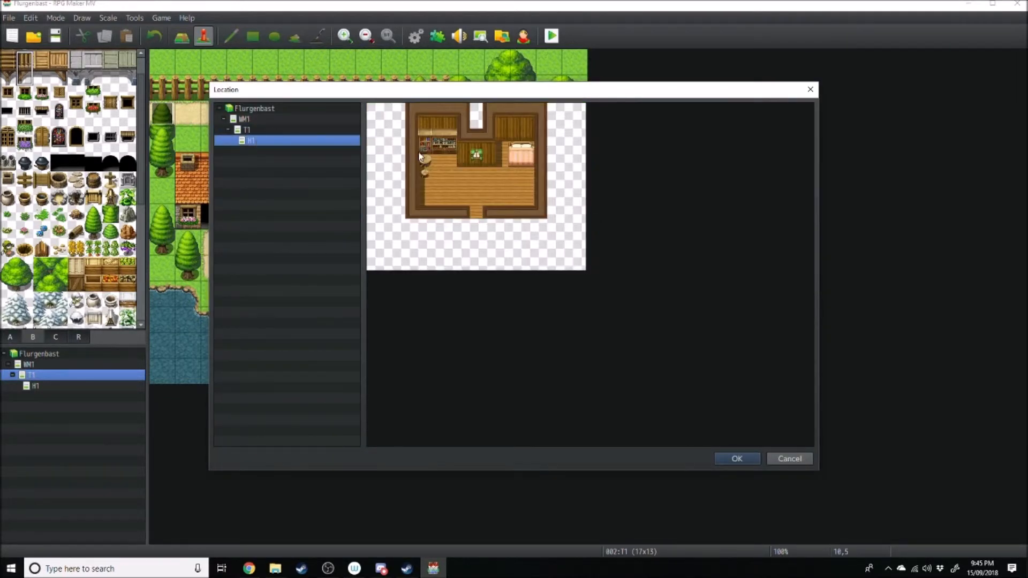
click(737, 458)
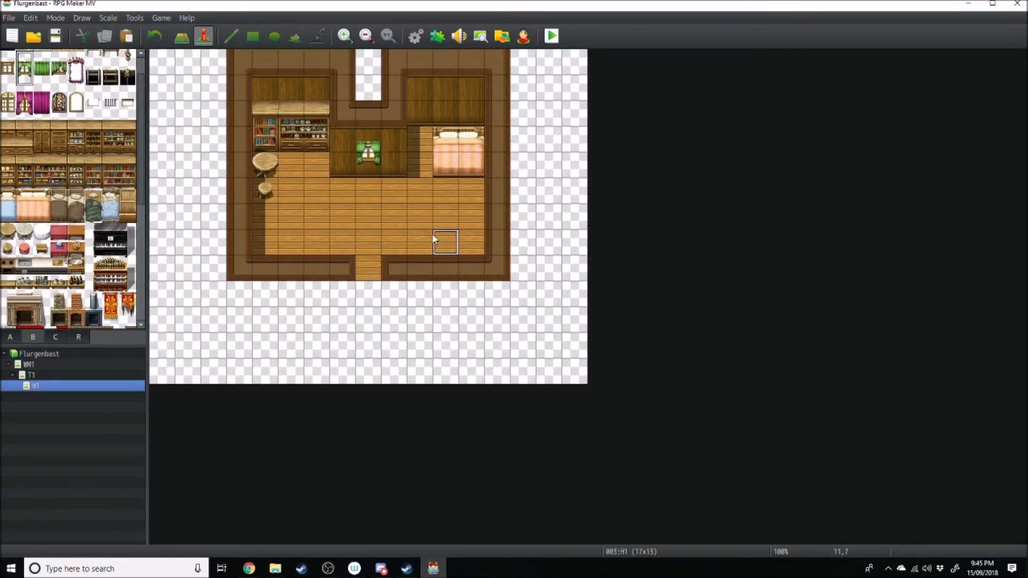
- Create a quick Transfer event on H1's bottom doorway leading back to town map T1
right_click(367, 268)
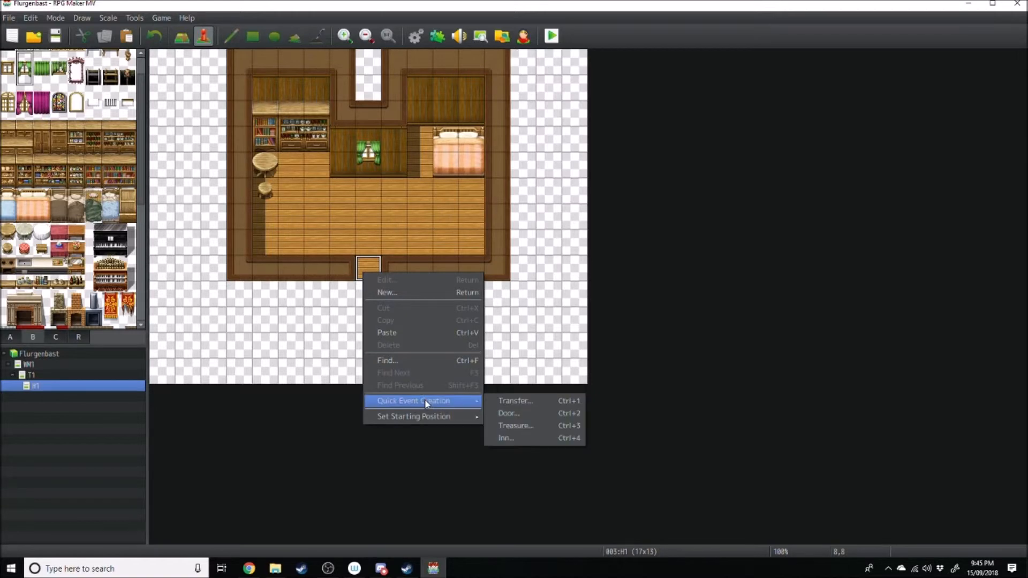
click(515, 401)
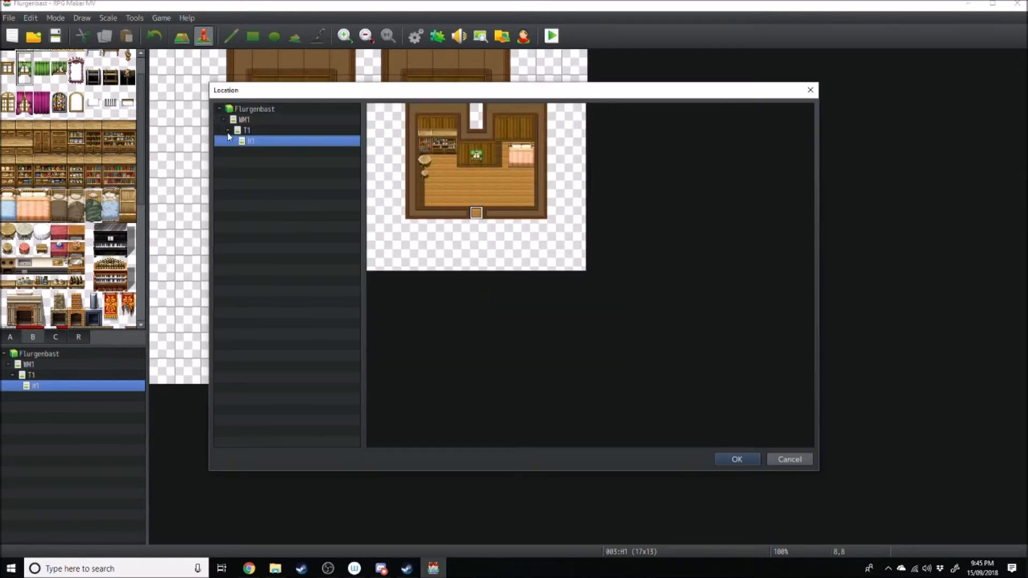
click(246, 129)
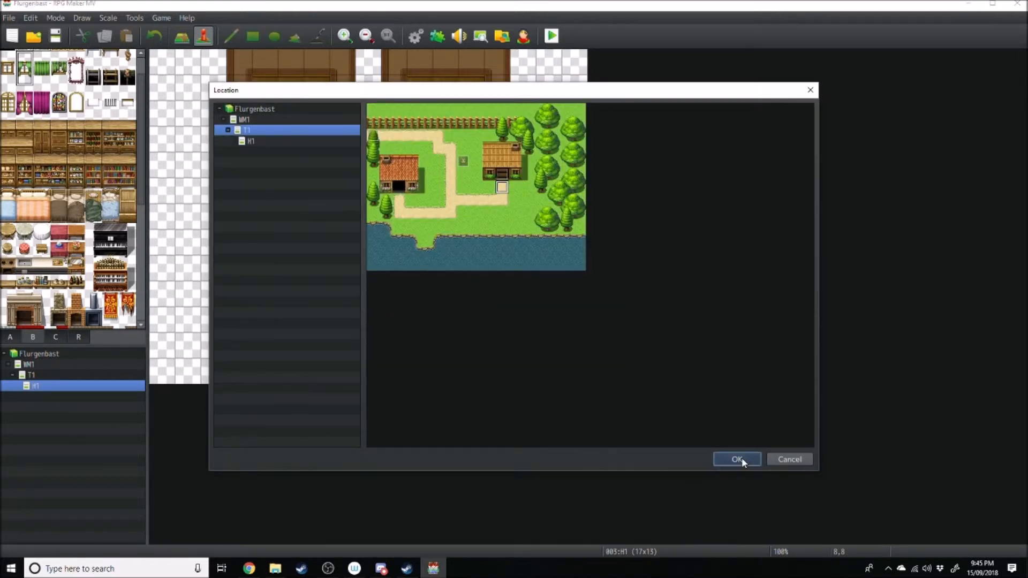
click(736, 459)
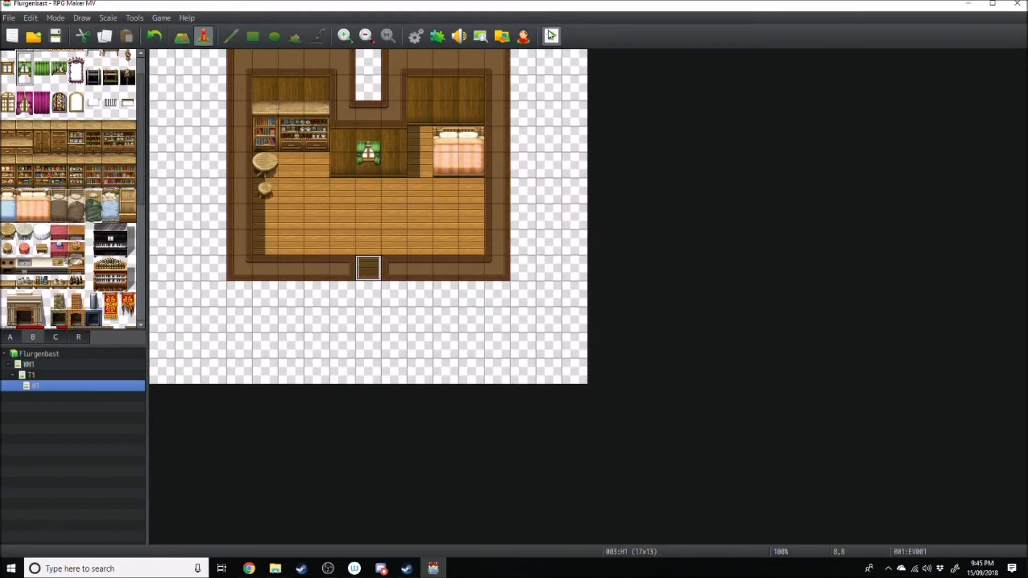
mouse_move(911, 156)
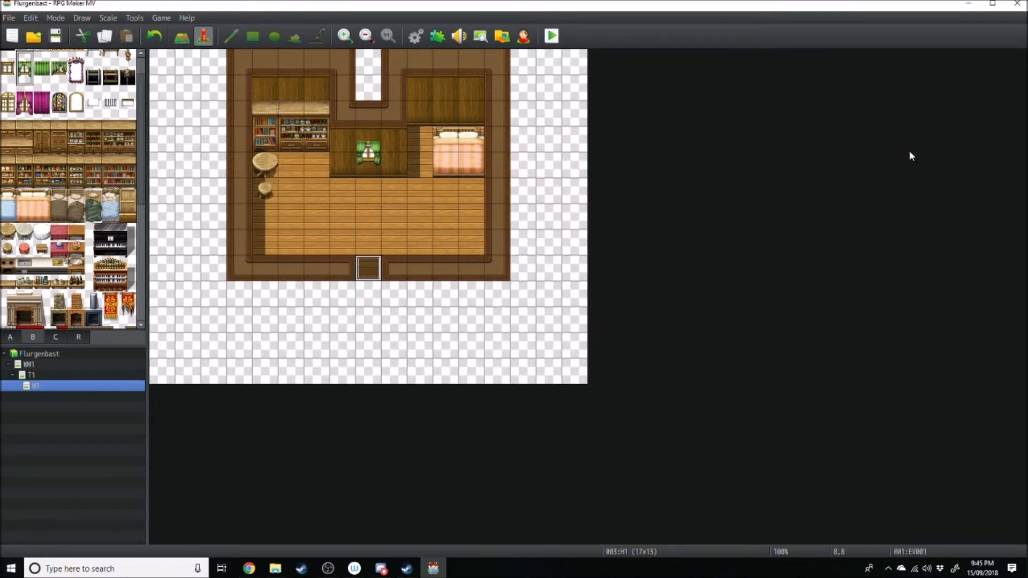
click(550, 37)
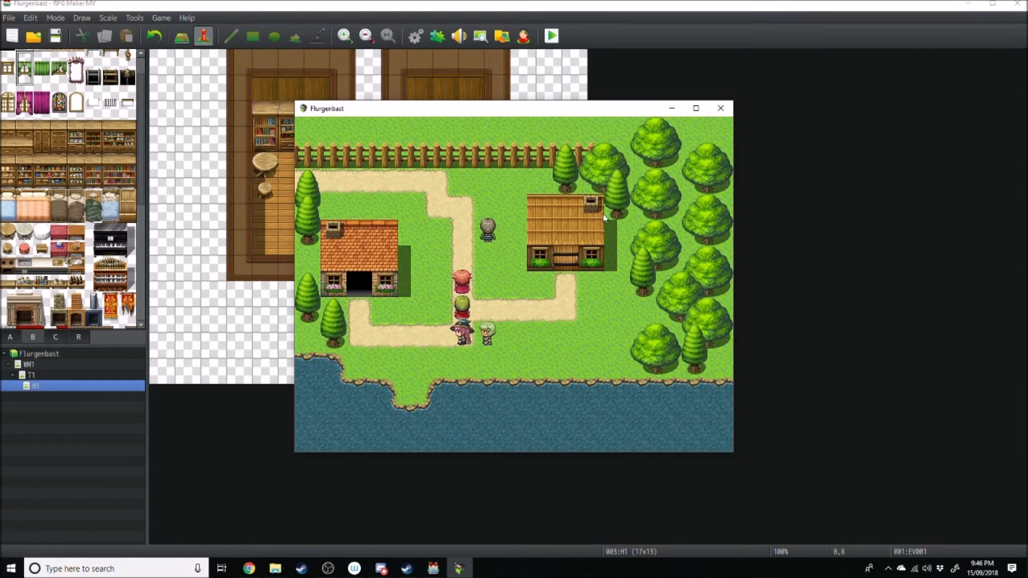
mouse_move(541, 312)
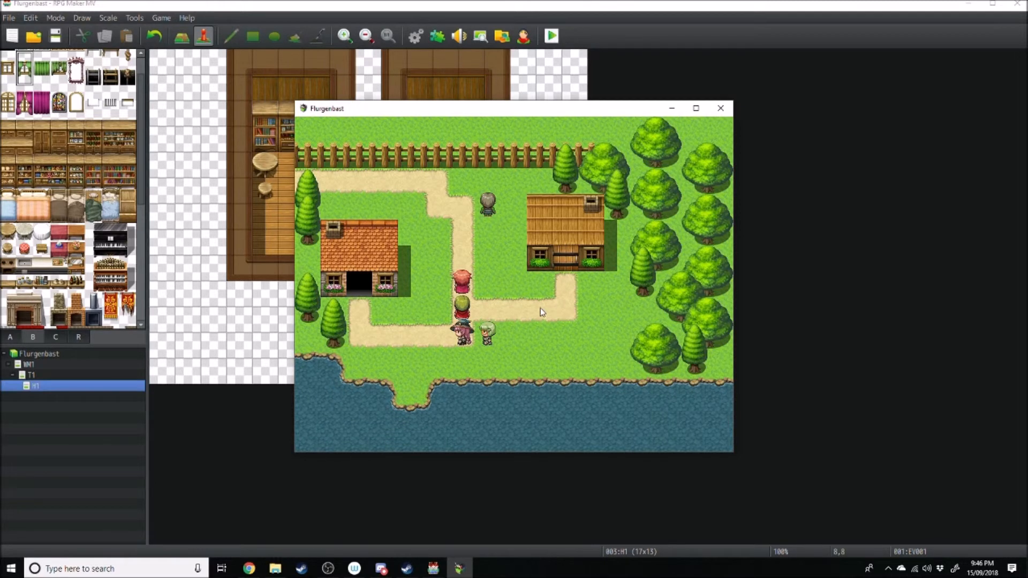
mouse_move(568, 348)
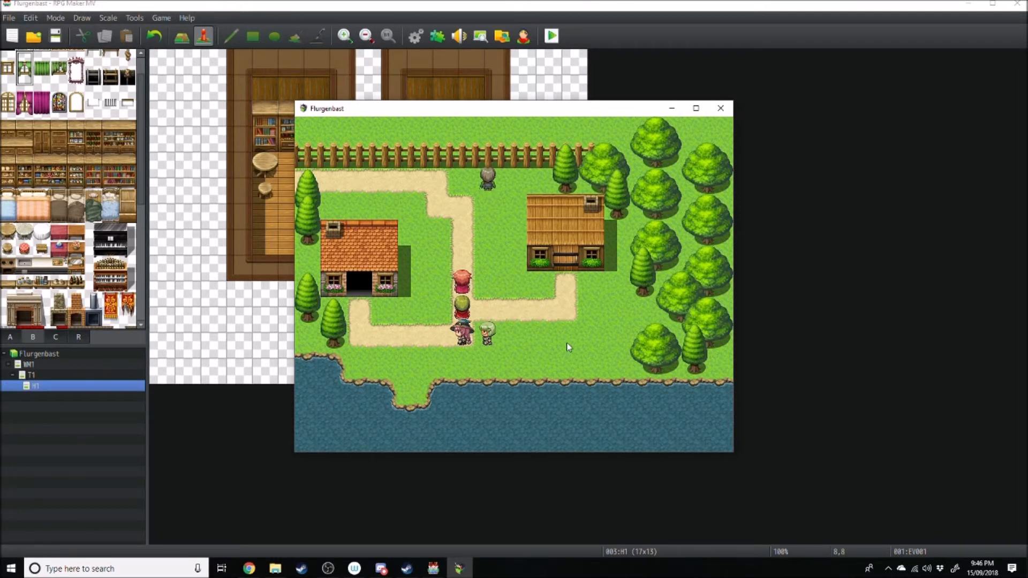
mouse_move(496, 297)
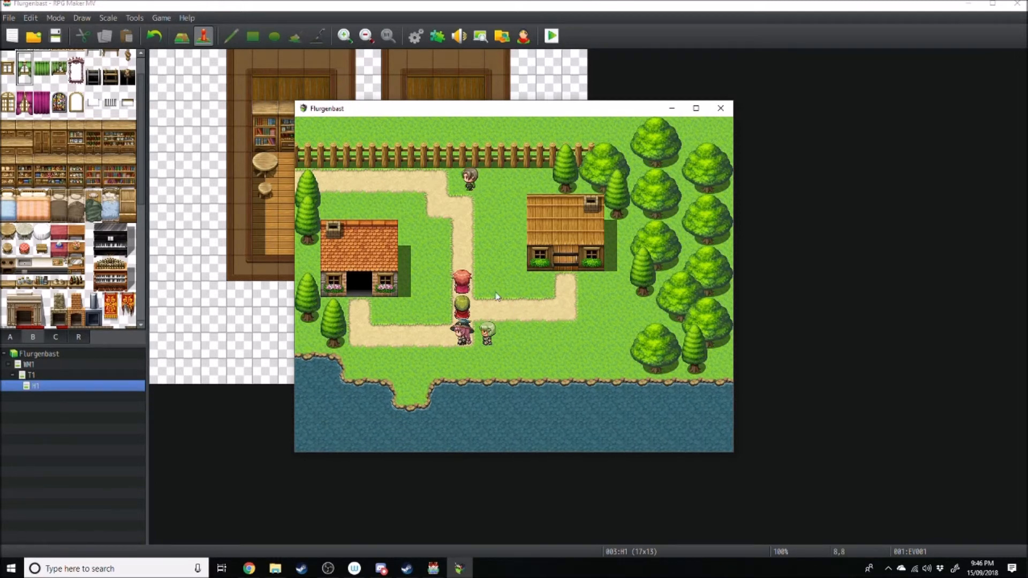
mouse_move(390, 253)
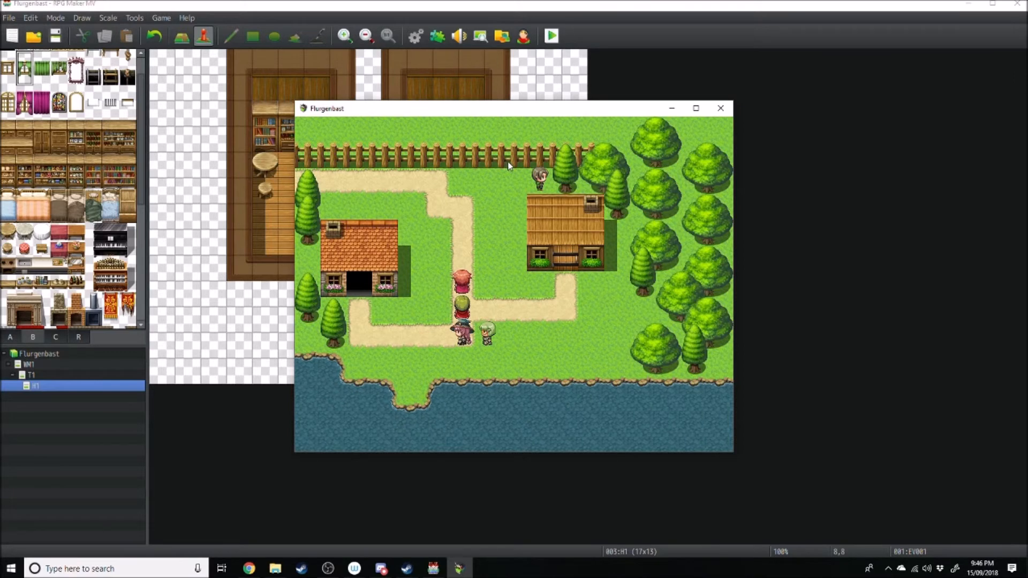
mouse_move(513, 164)
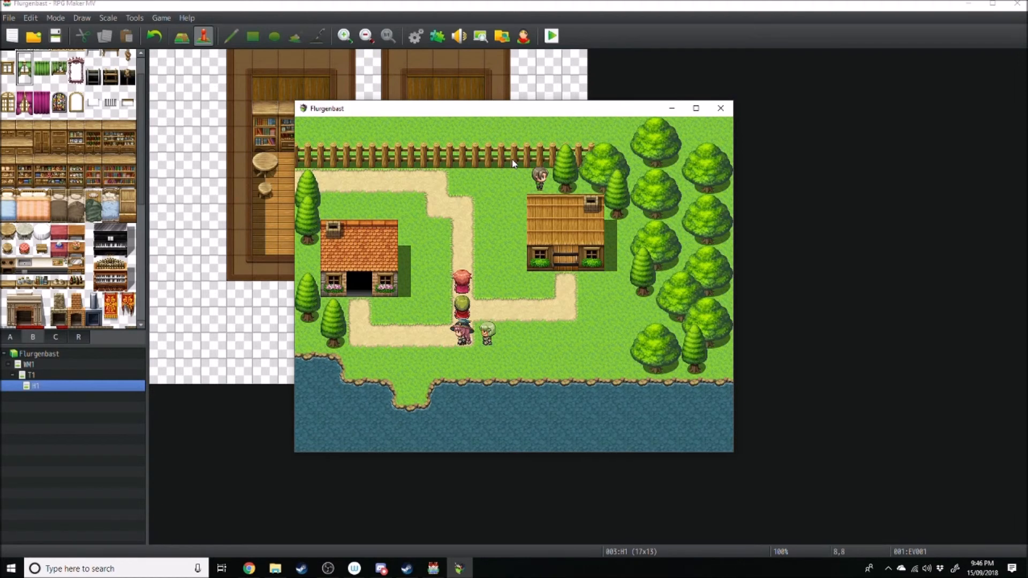
mouse_move(837, 156)
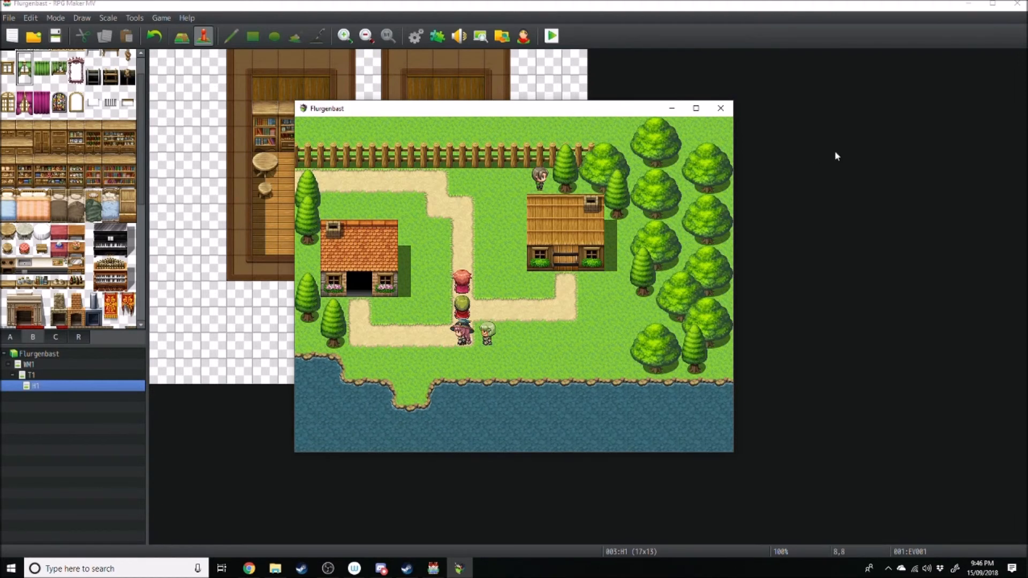